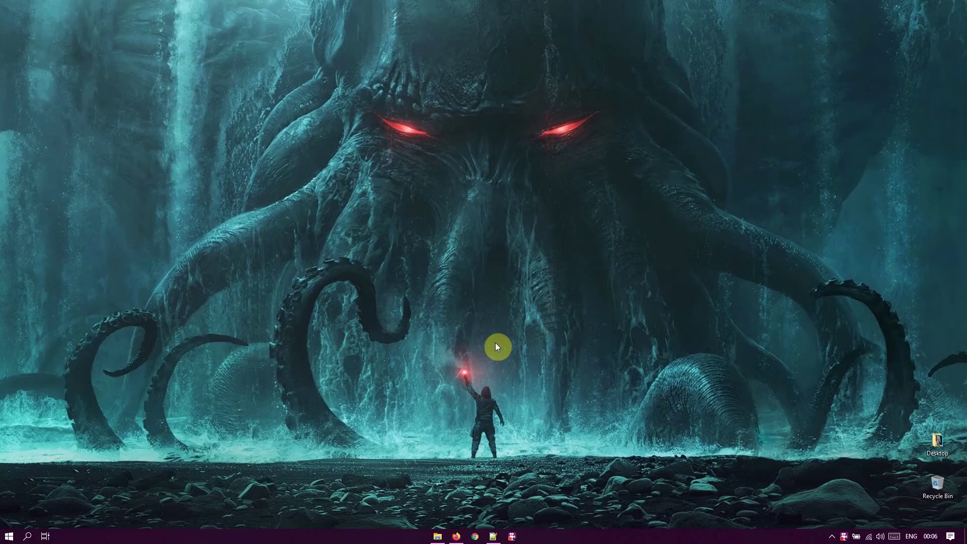
mouse_move(824, 533)
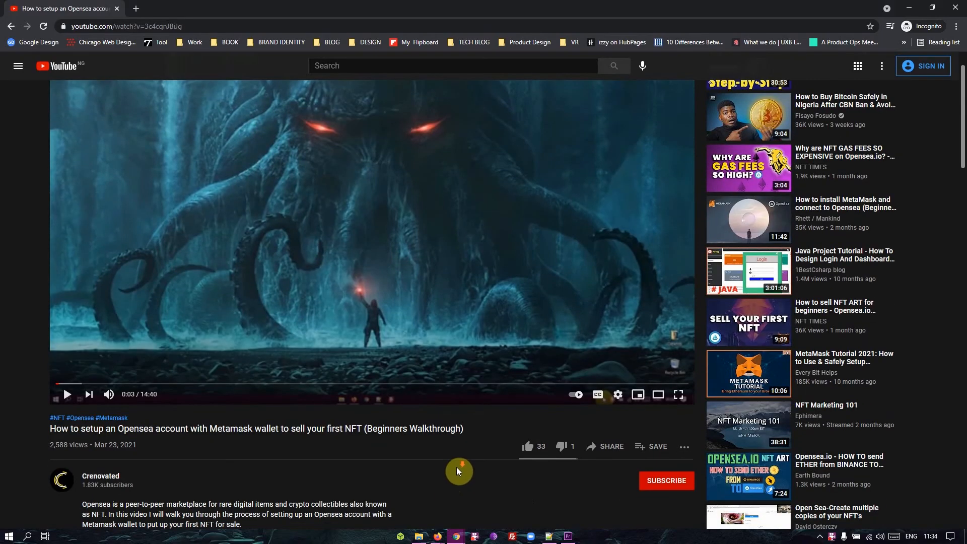
Step: Scroll down to the comments section to reach the viewer question about gas fees
scroll("down", 3)
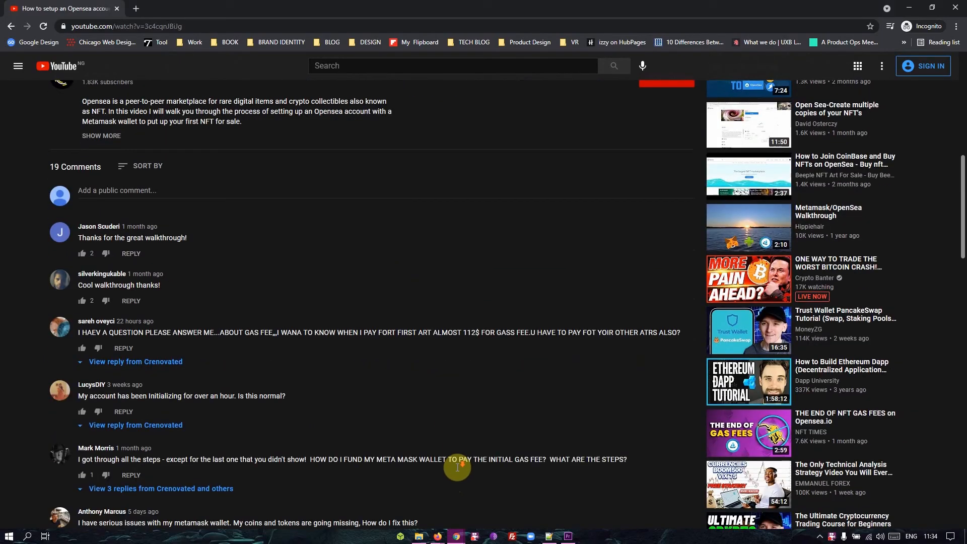
scroll("down", 3)
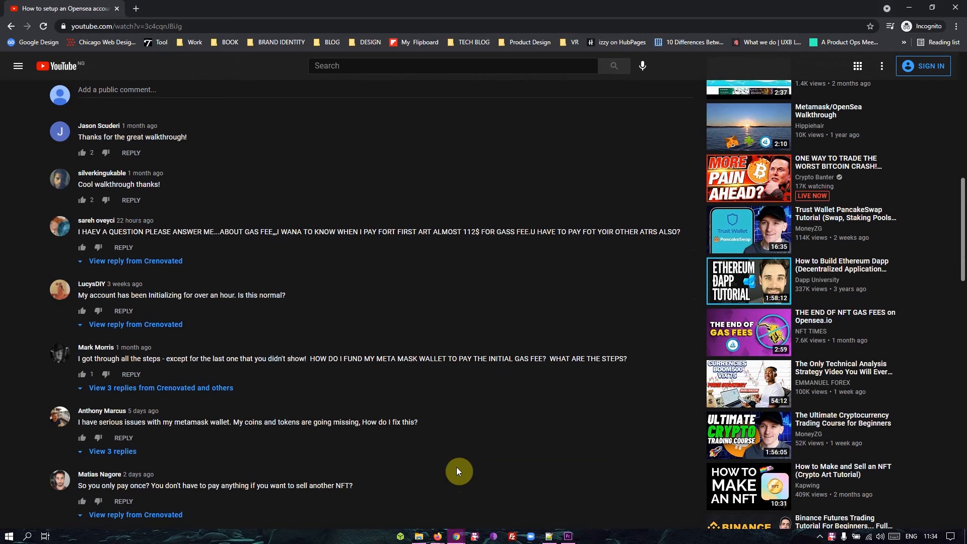
mouse_move(89, 202)
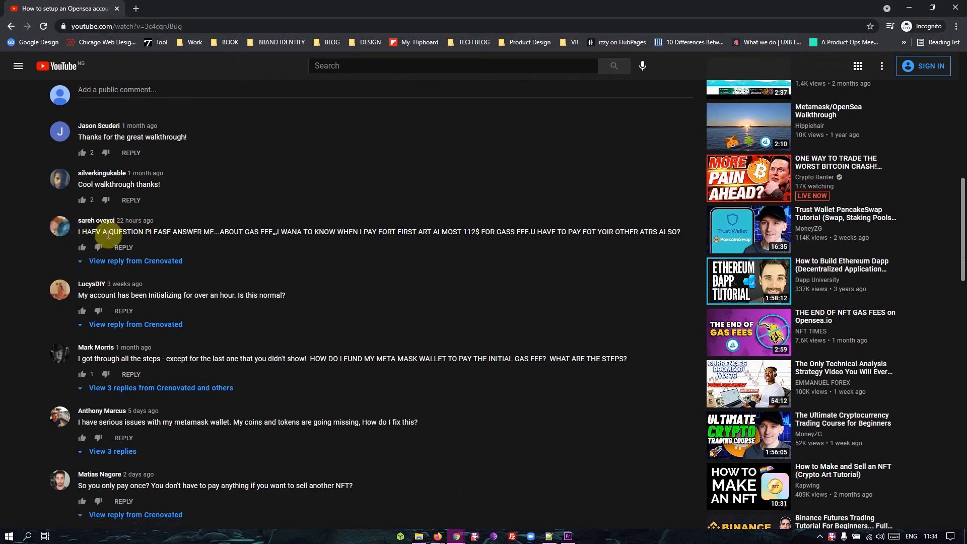
mouse_move(114, 422)
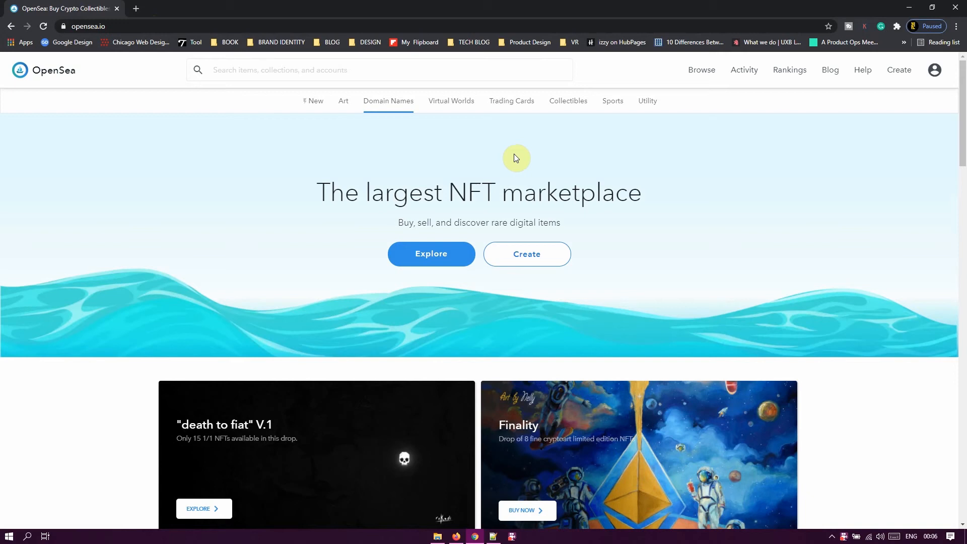
Step: Go to My Profile from the account avatar dropdown
left_click(935, 71)
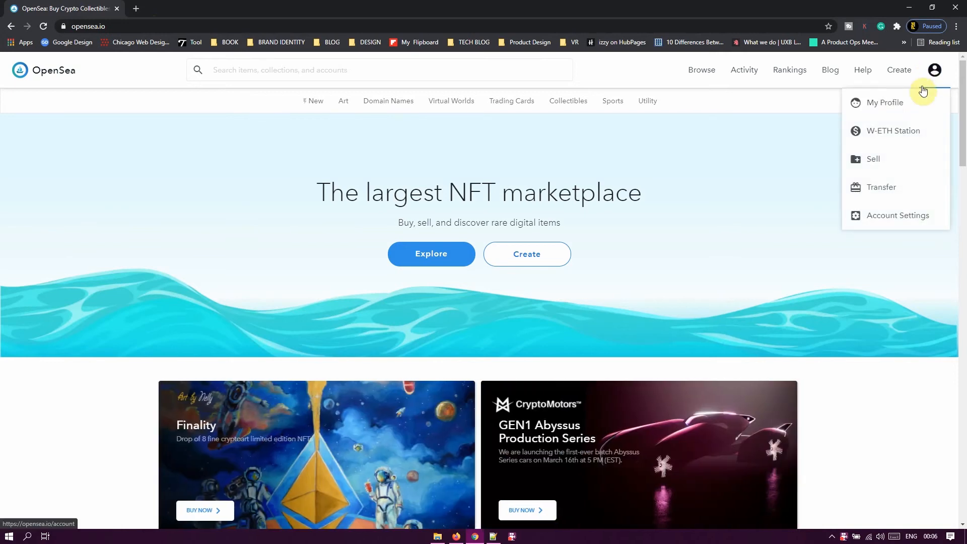
mouse_move(890, 106)
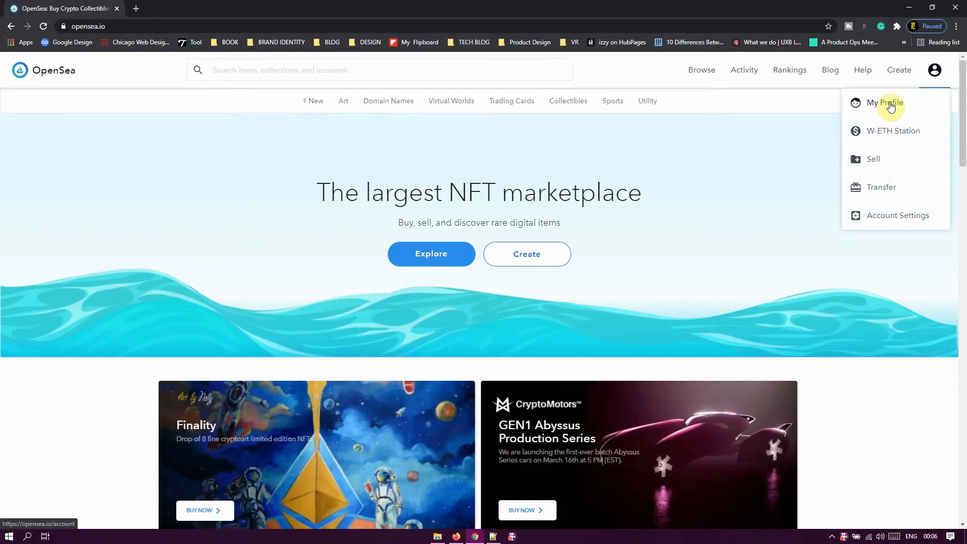
left_click(880, 102)
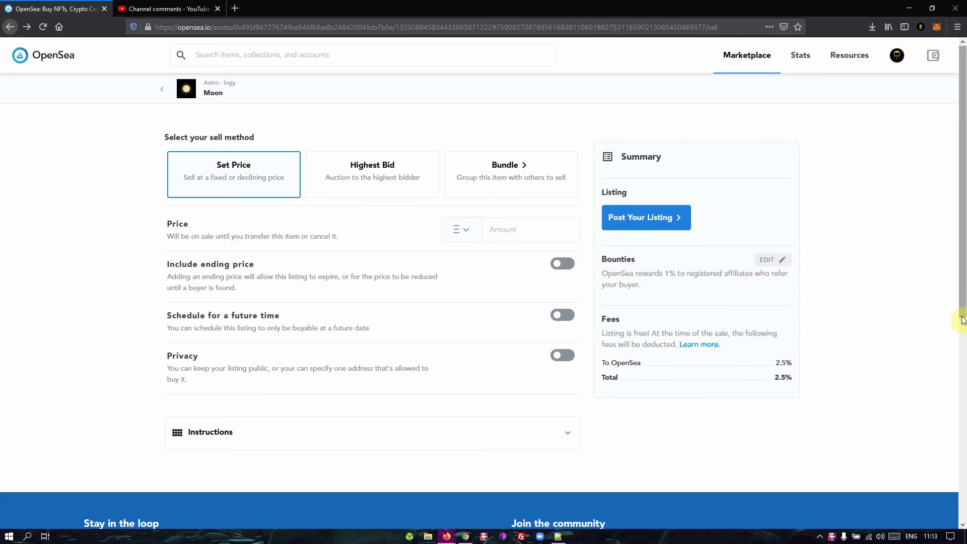
mouse_move(221, 195)
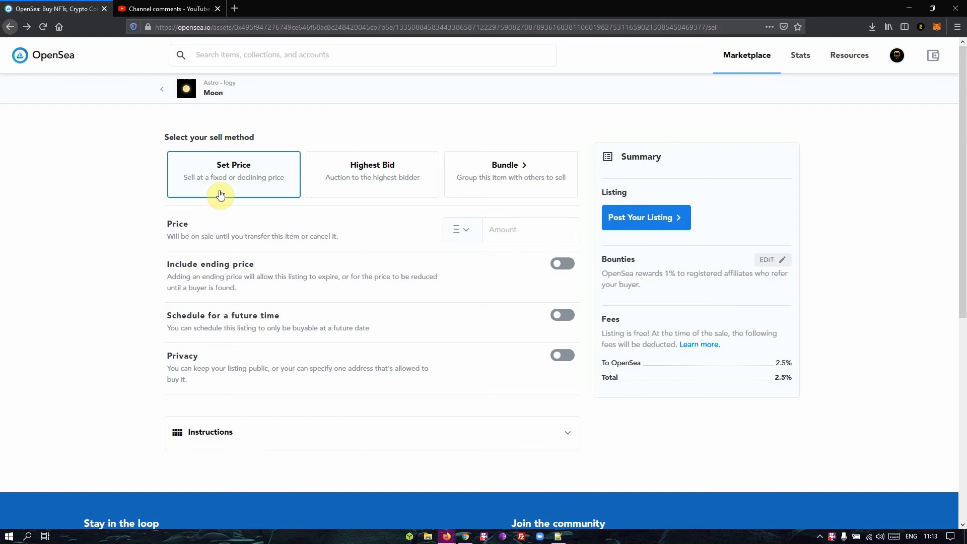
mouse_move(365, 189)
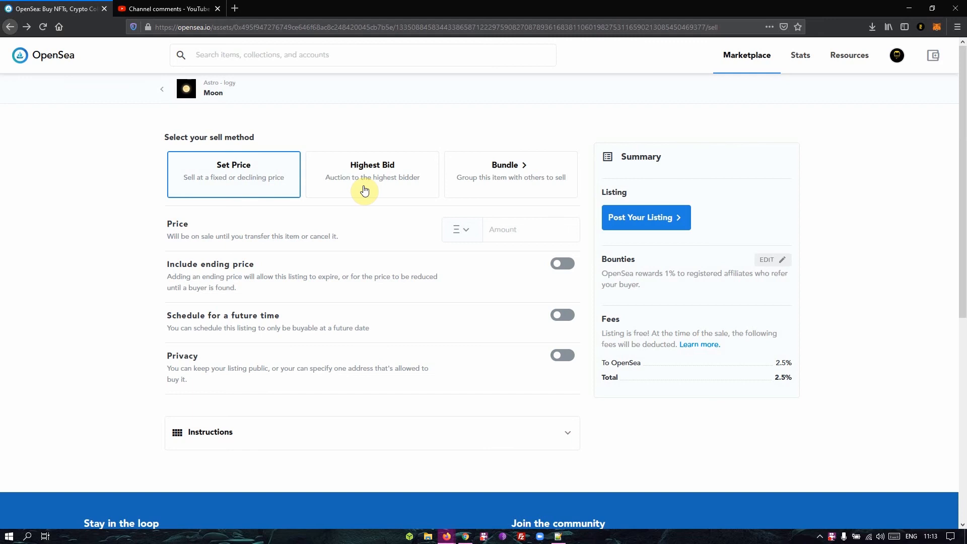
mouse_move(529, 191)
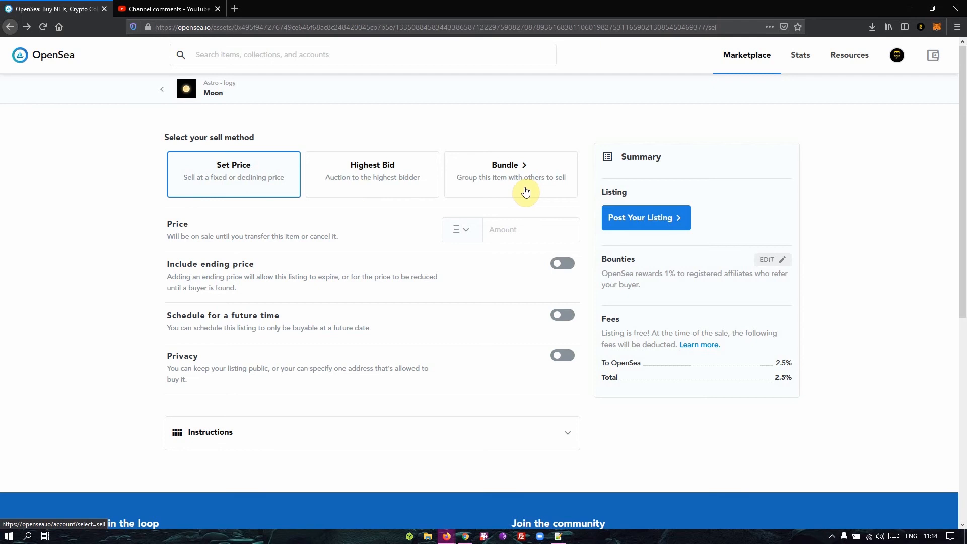
mouse_move(249, 160)
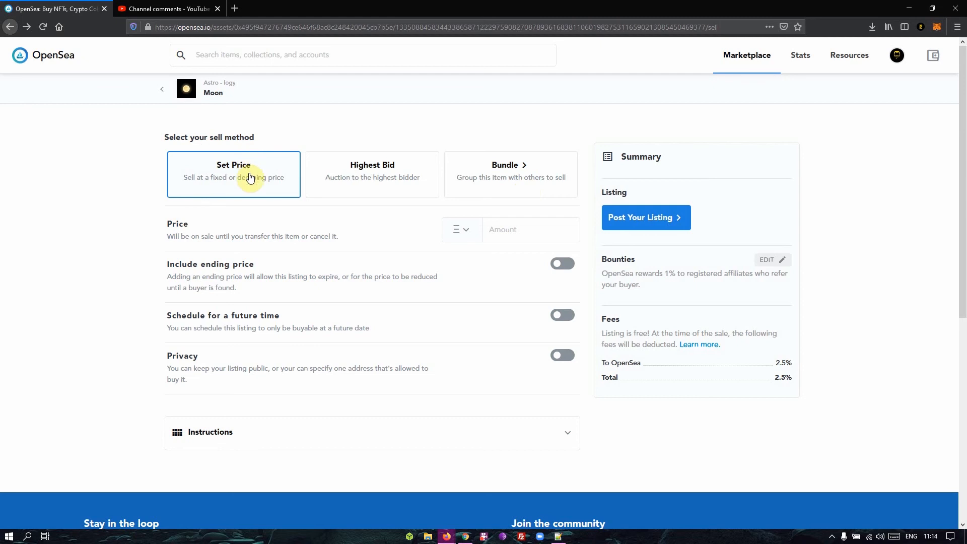
mouse_move(338, 179)
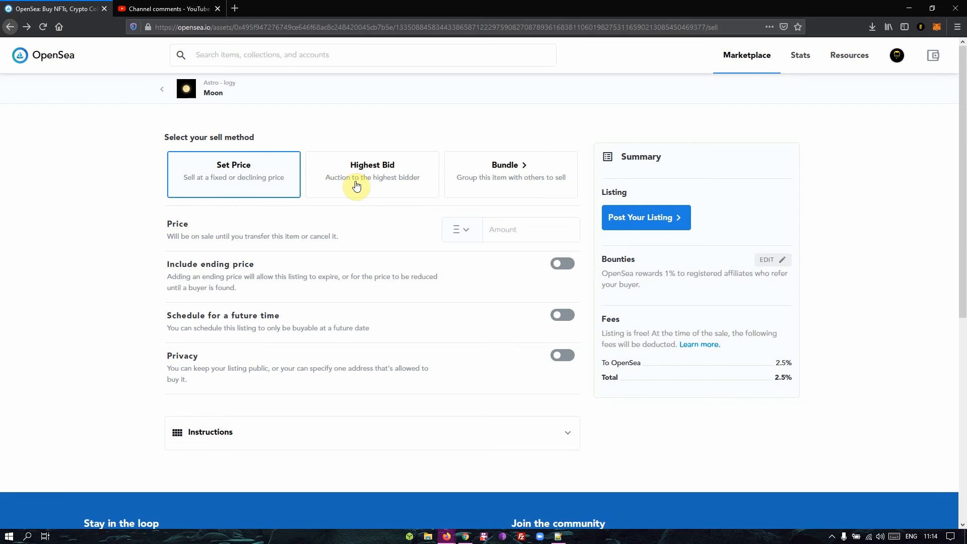
mouse_move(377, 176)
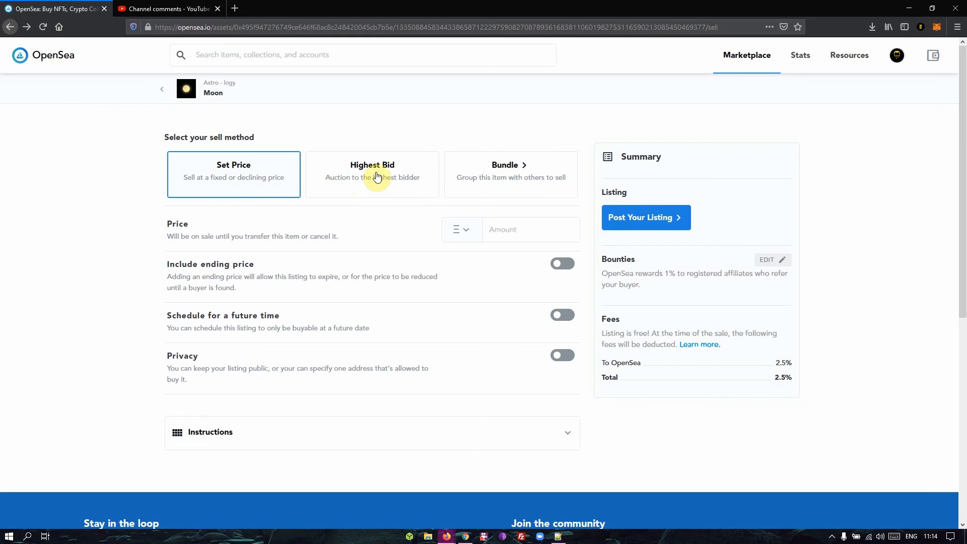
mouse_move(389, 184)
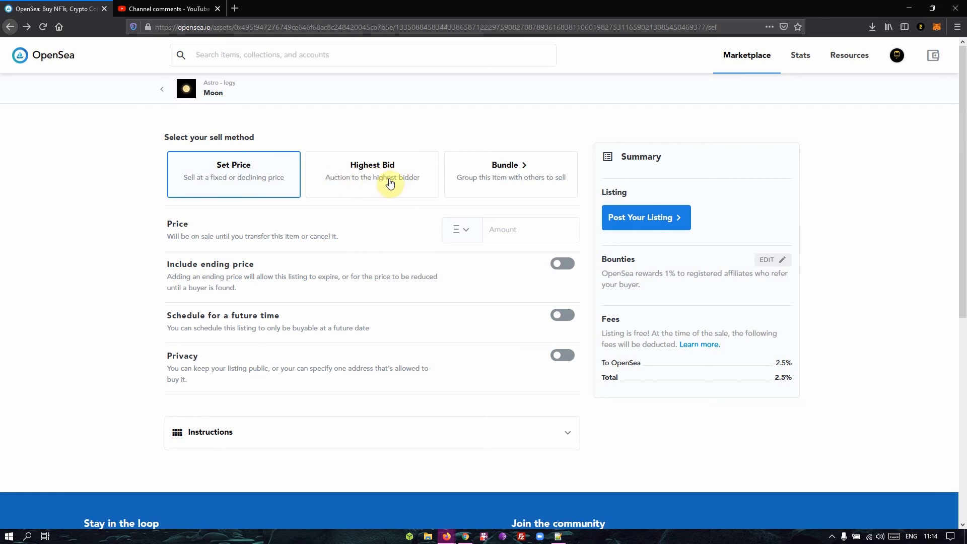
mouse_move(271, 185)
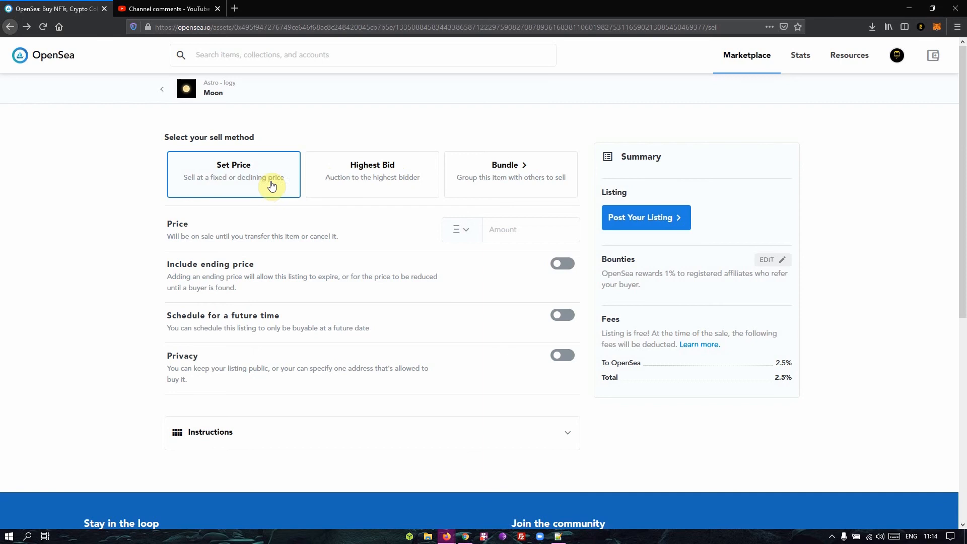
mouse_move(253, 192)
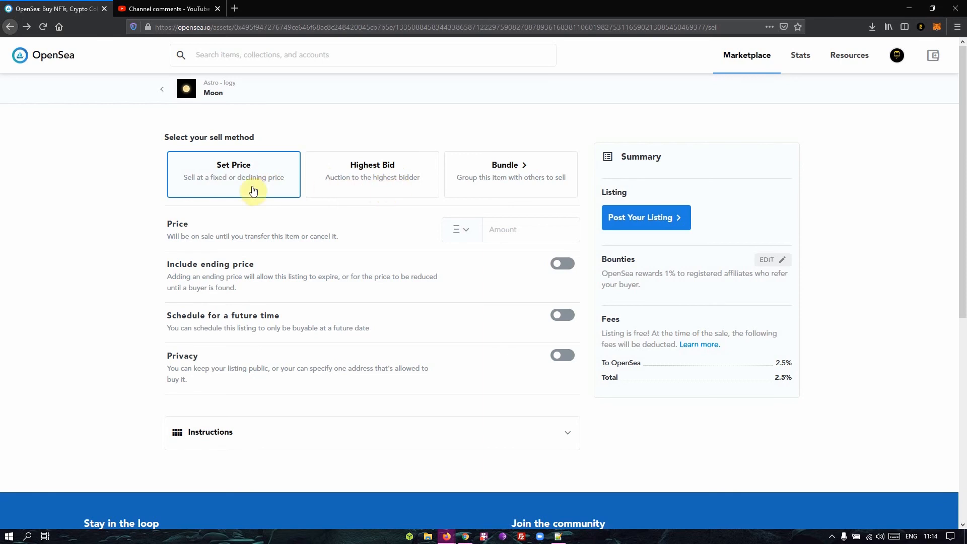
mouse_move(359, 190)
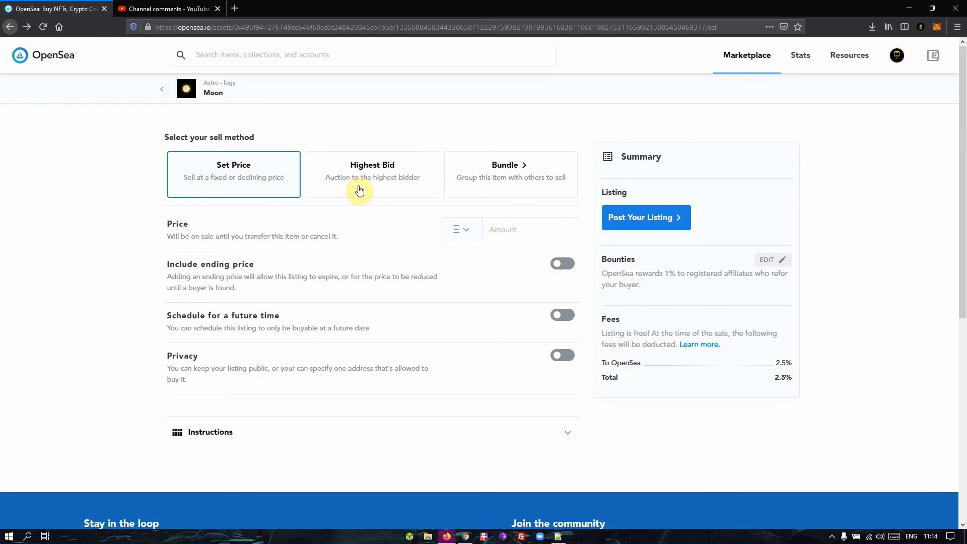
mouse_move(419, 187)
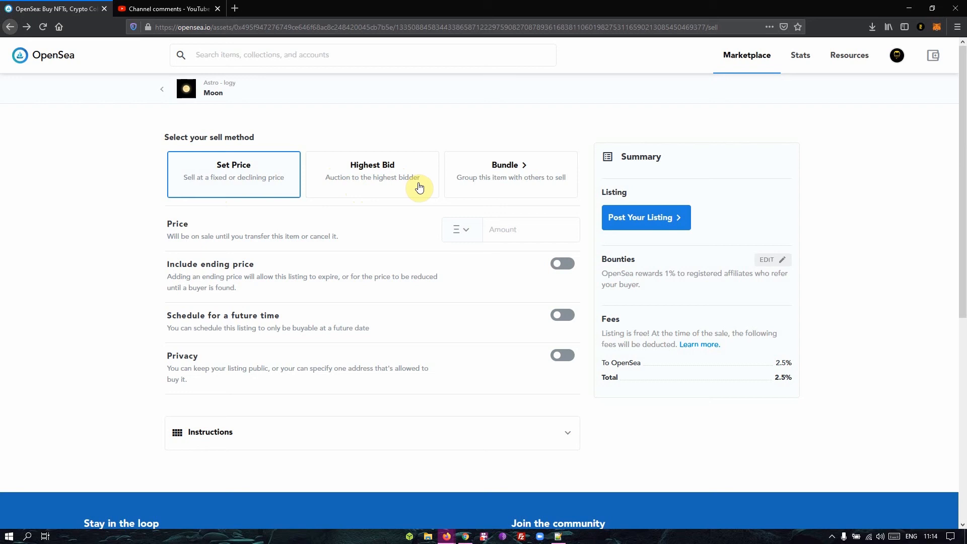
mouse_move(300, 189)
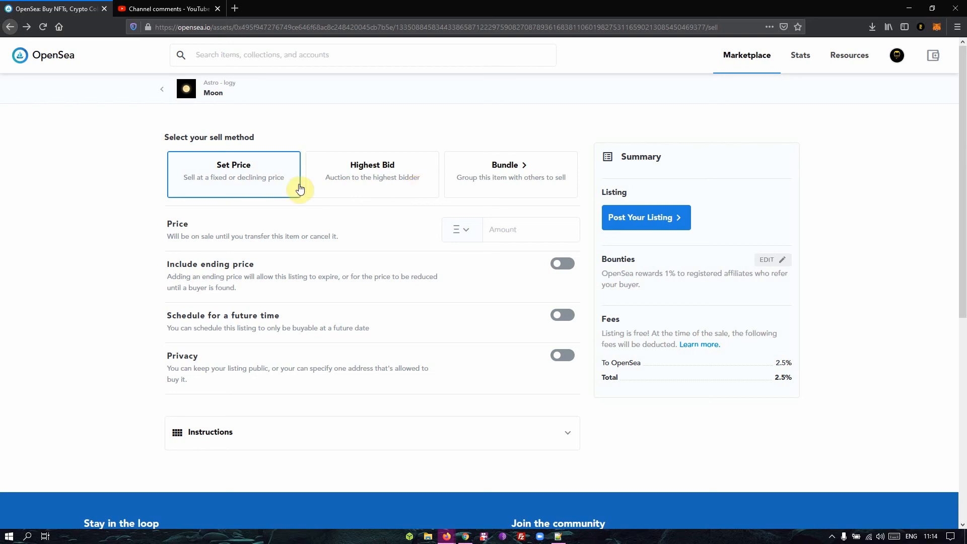
mouse_move(354, 183)
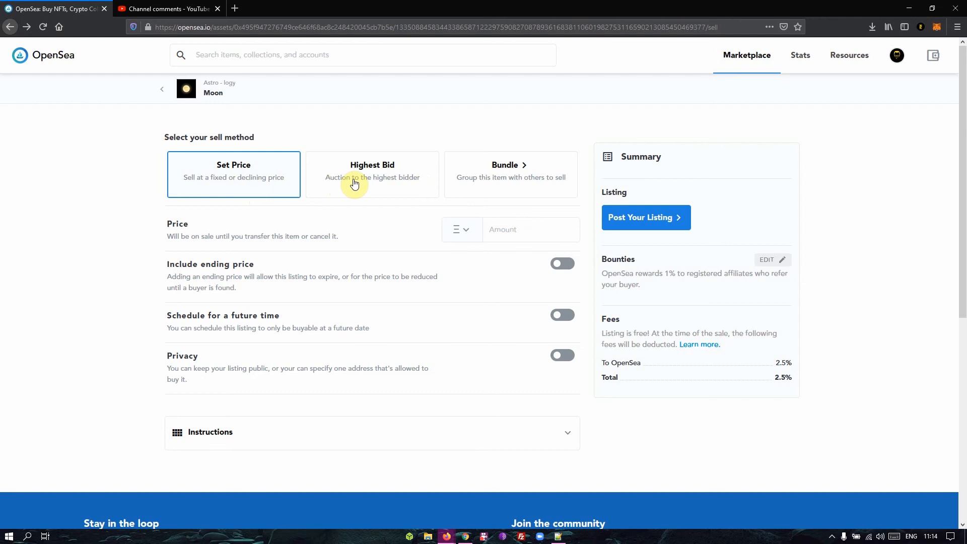
mouse_move(383, 177)
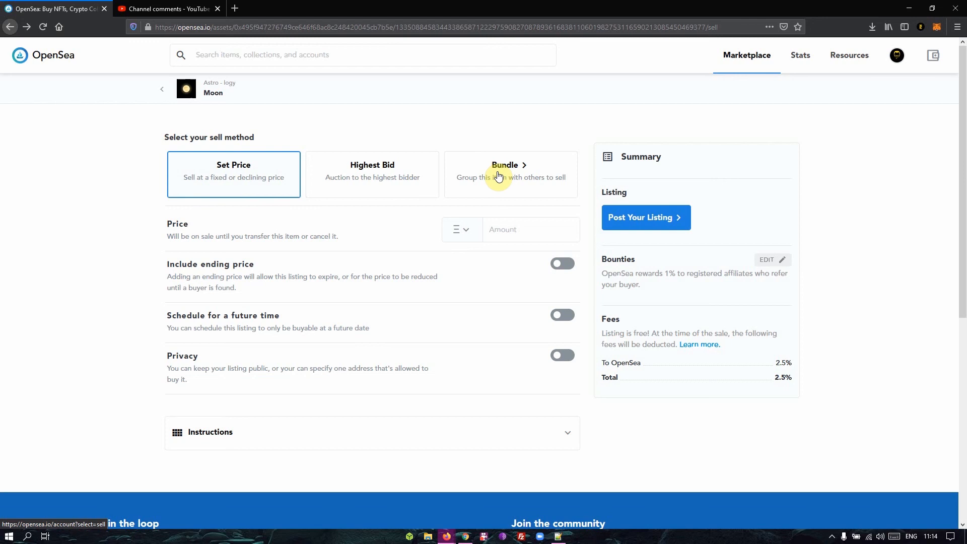
Step: Bundle Moon with Blood Moon, review the Sell Bundle of 2 form, then go back
left_click(506, 165)
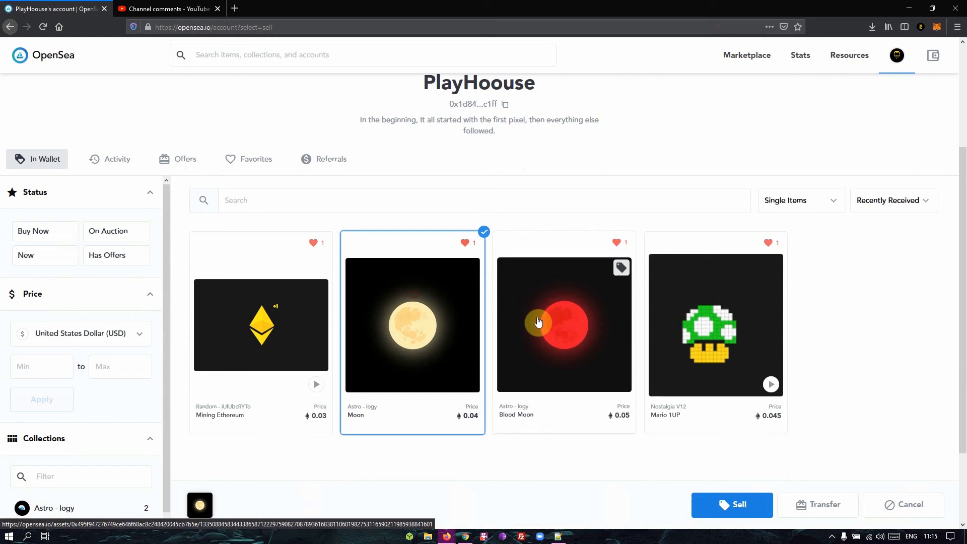
left_click(564, 326)
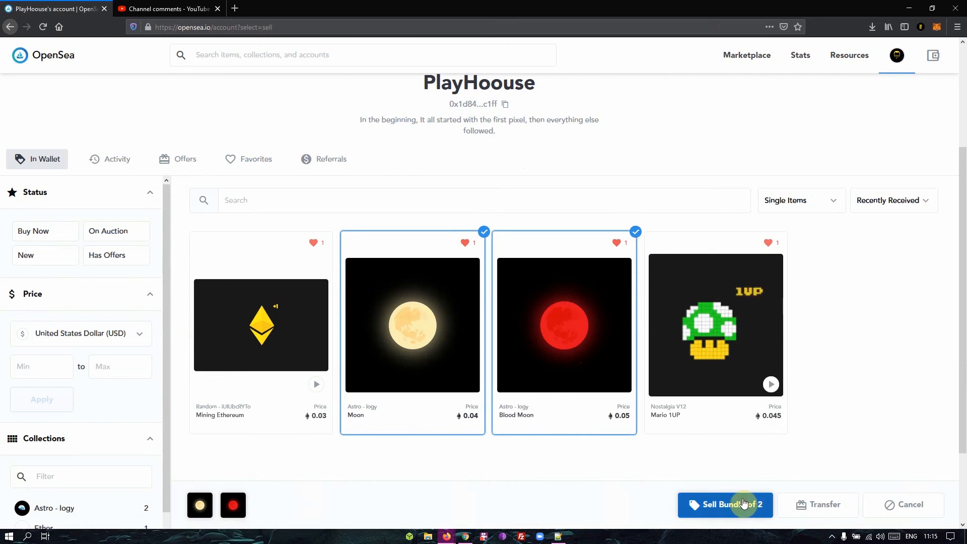
left_click(725, 505)
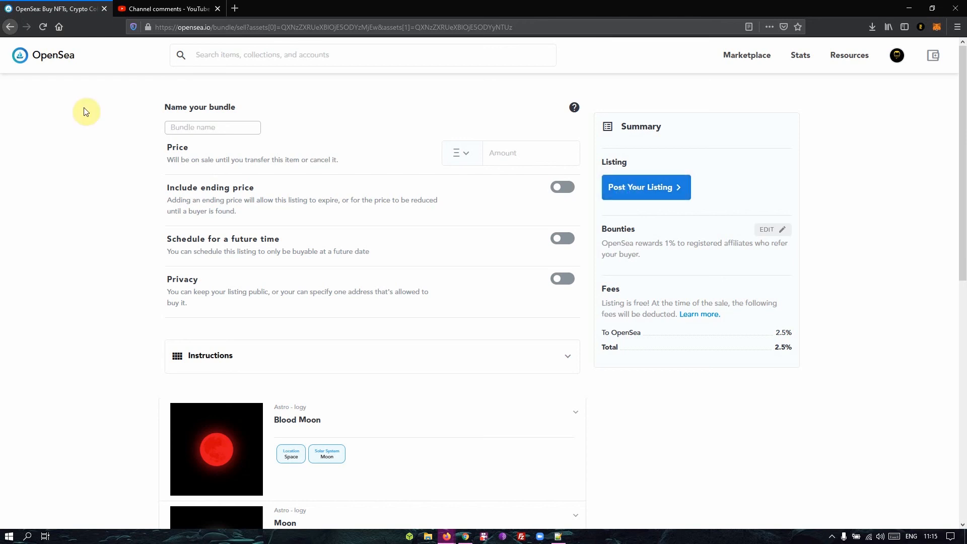
left_click(10, 26)
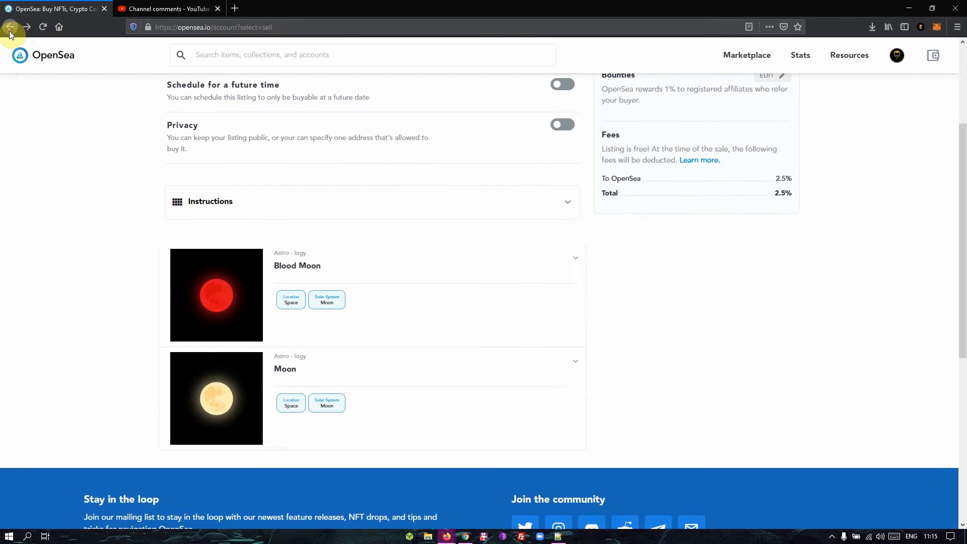